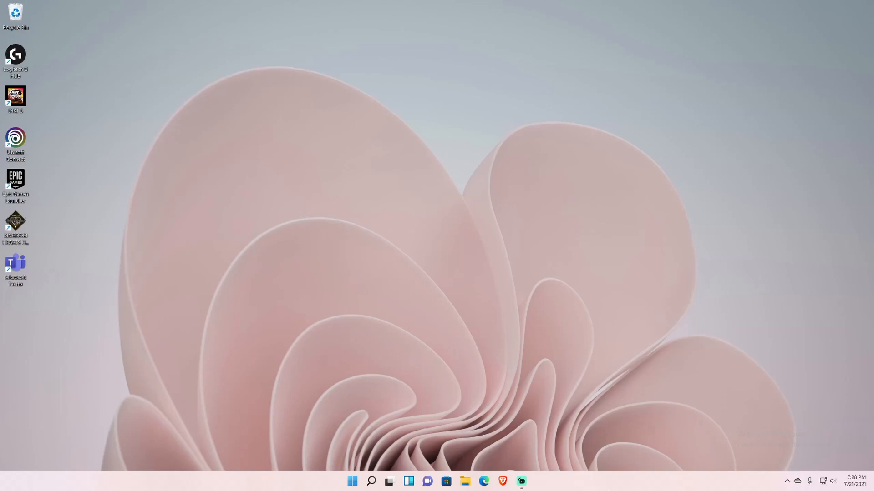
Launch Windows Settings with the Win+I shortcut.
{"action": "key", "text": "Win+i"}
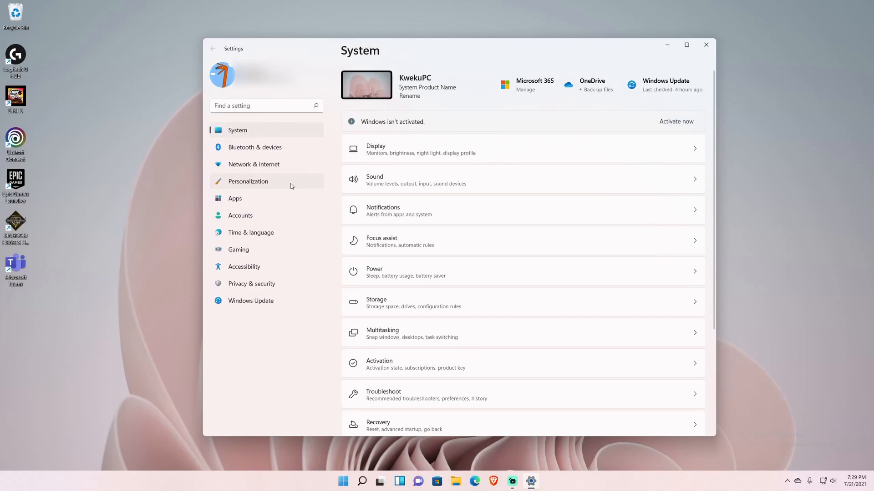
Go to Personalization > Taskbar and expand the Taskbar behaviors section.
{"action": "left_click", "coordinate": [248, 181]}
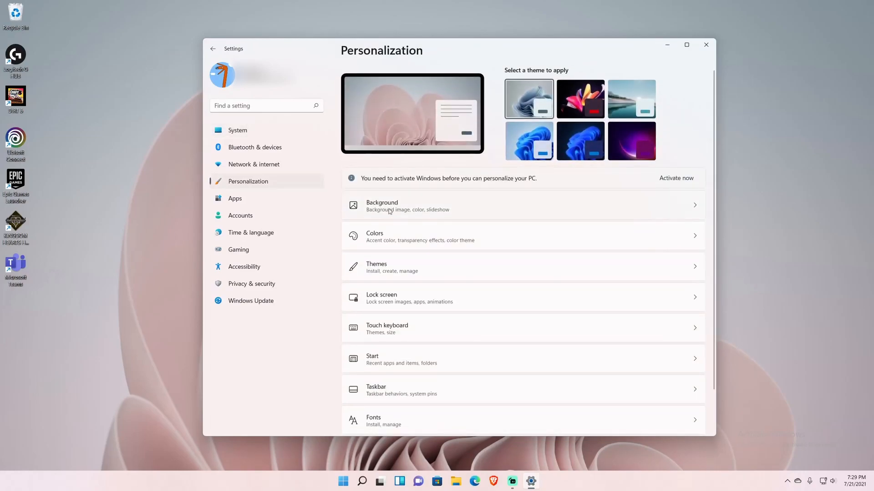
{"action": "scroll", "scroll_direction": "down", "scroll_amount": 3}
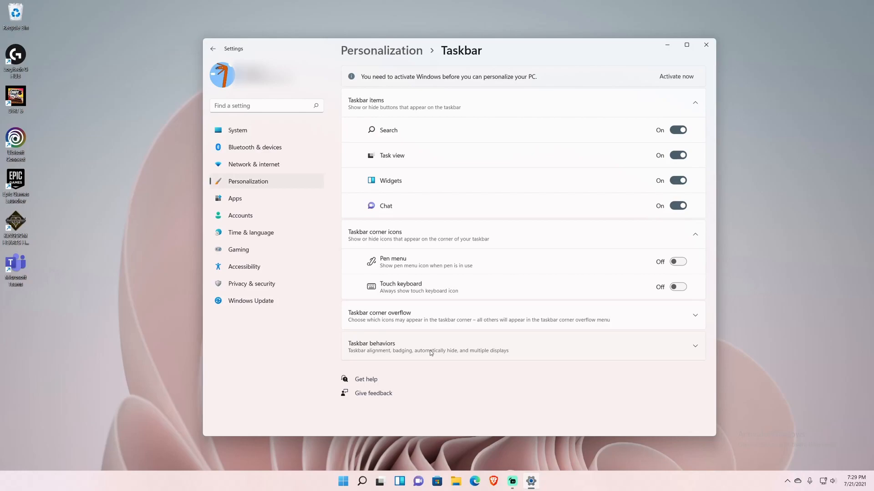
{"action": "mouse_move", "coordinate": [436, 343]}
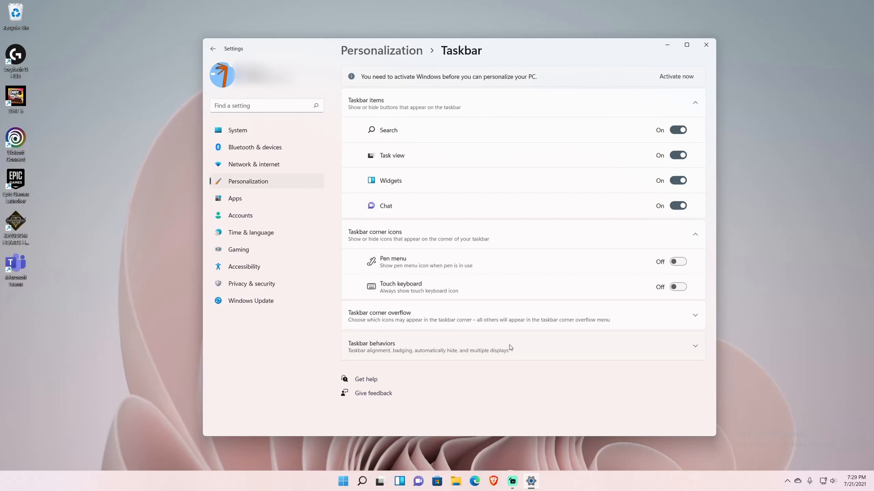
{"action": "left_click", "coordinate": [521, 345]}
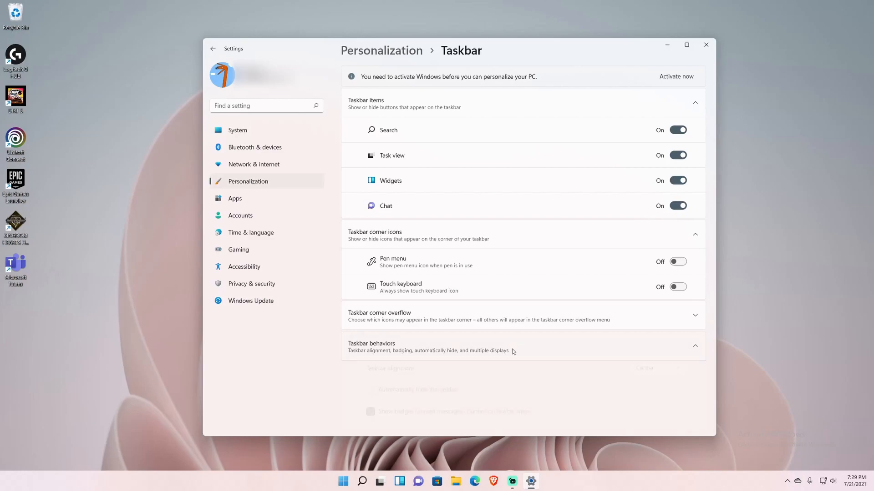
Set Taskbar alignment to Left and confirm the Start menu opens bottom-left.
{"action": "scroll", "scroll_direction": "down", "scroll_amount": 3}
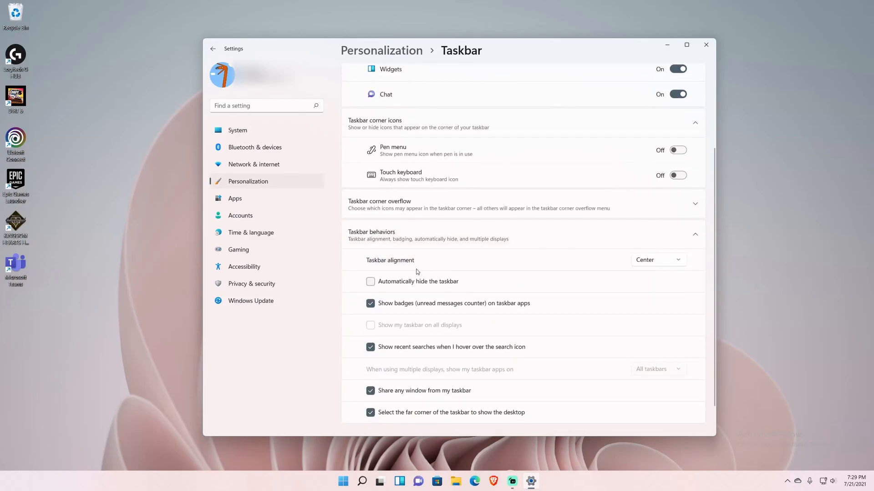
{"action": "mouse_move", "coordinate": [400, 270]}
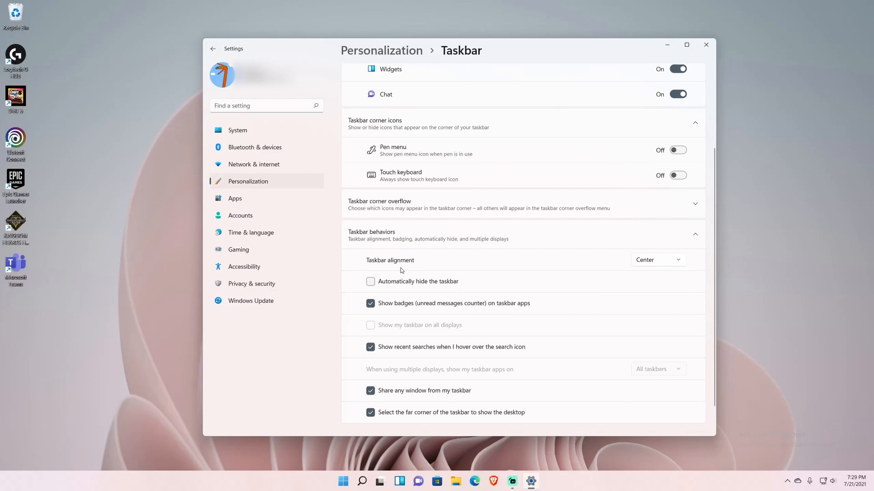
{"action": "mouse_move", "coordinate": [646, 269]}
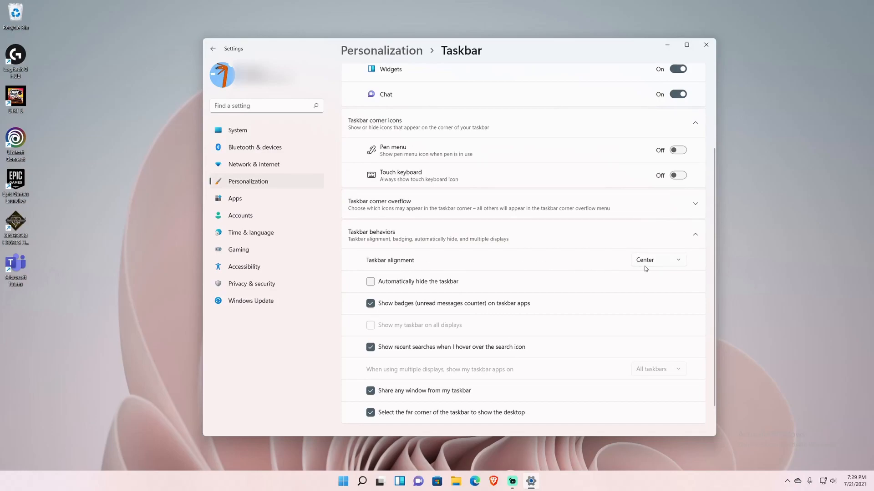
{"action": "left_click", "coordinate": [658, 260]}
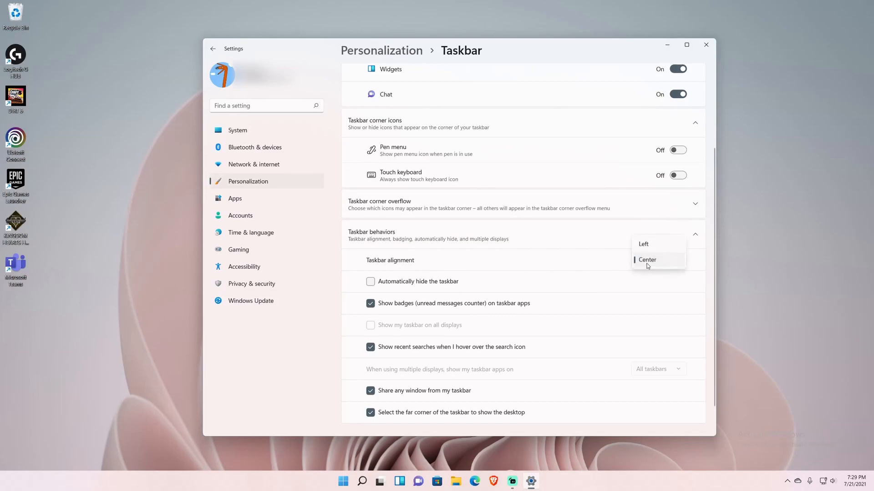
{"action": "left_click", "coordinate": [643, 244]}
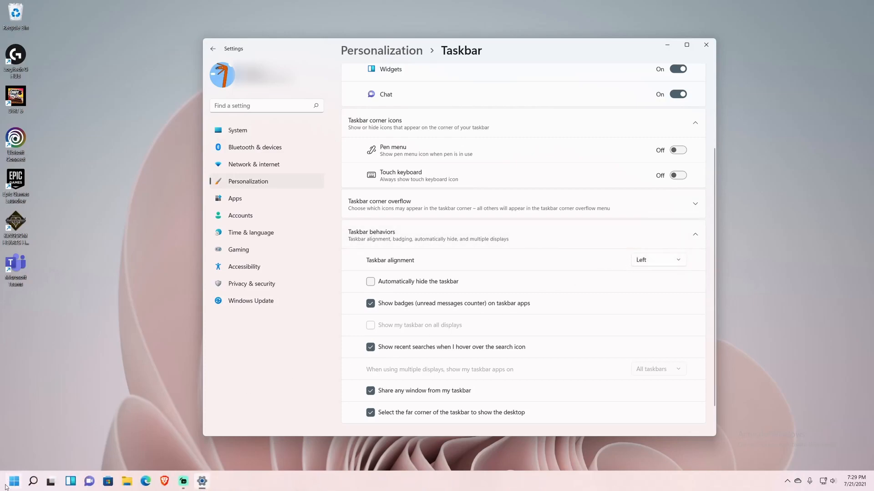
{"action": "left_click", "coordinate": [13, 481]}
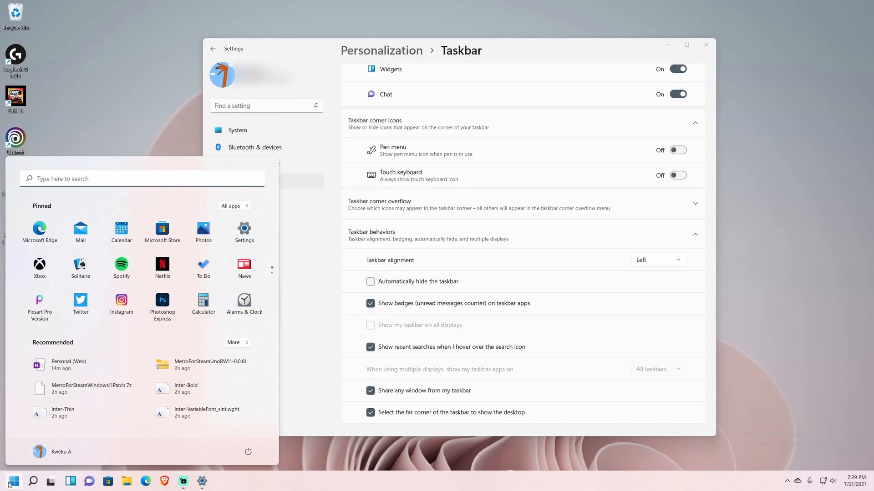